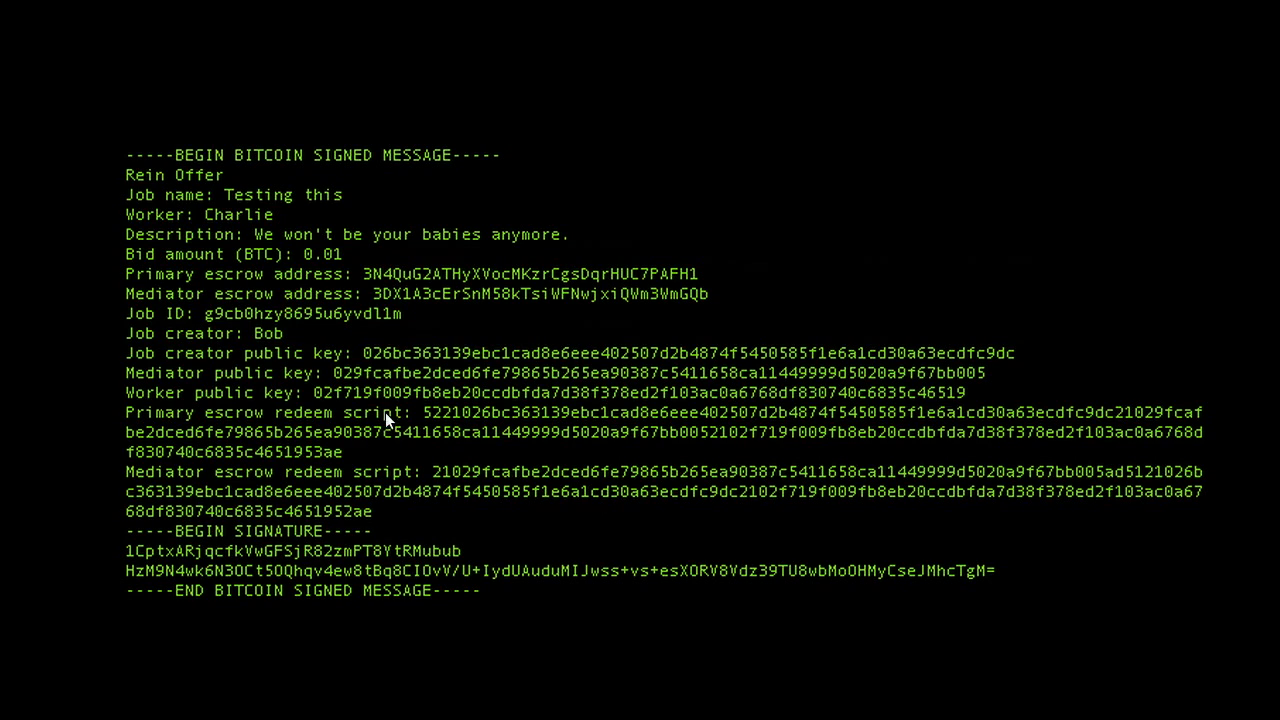
pyautogui.moveTo(436, 398)
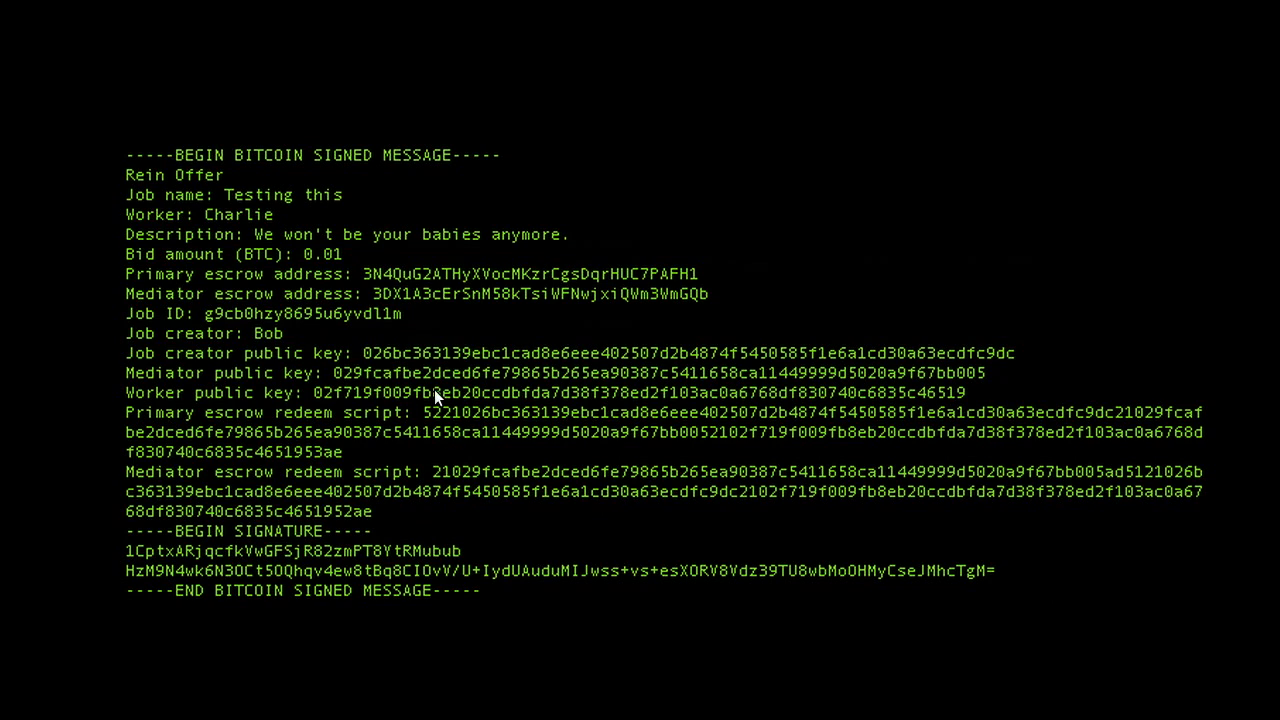